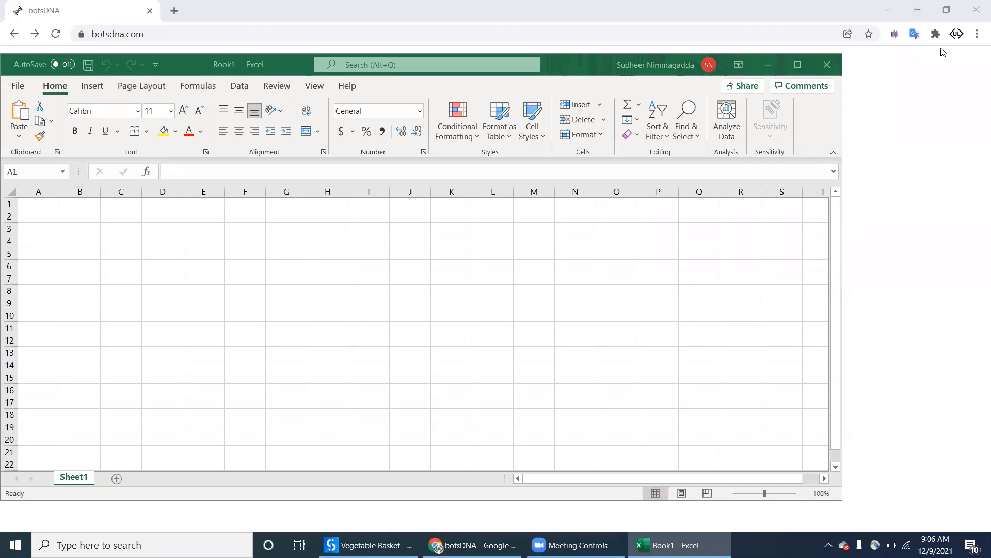
mouse_move(947, 160)
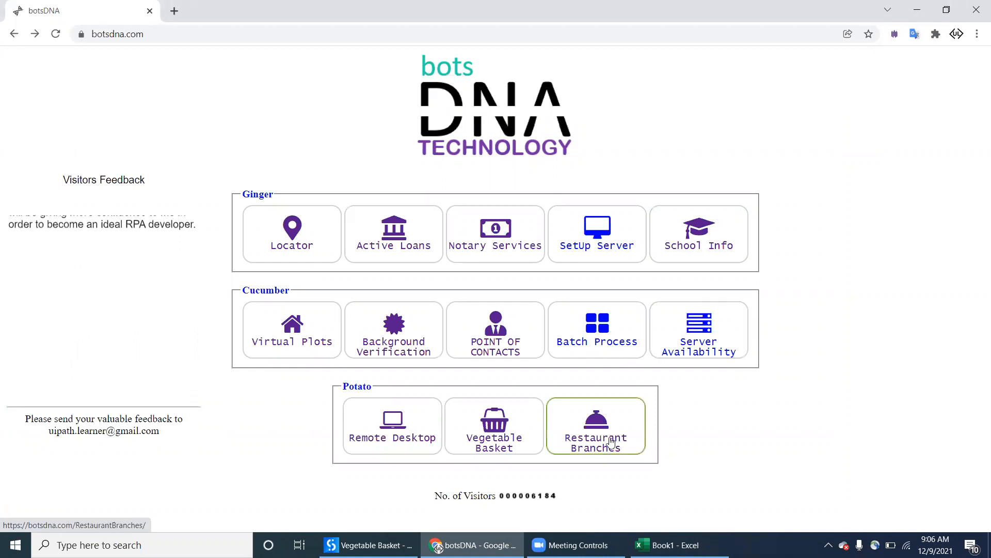
Open the Restaurant Branches practice page and highlight the use-case description above the table.
click(596, 426)
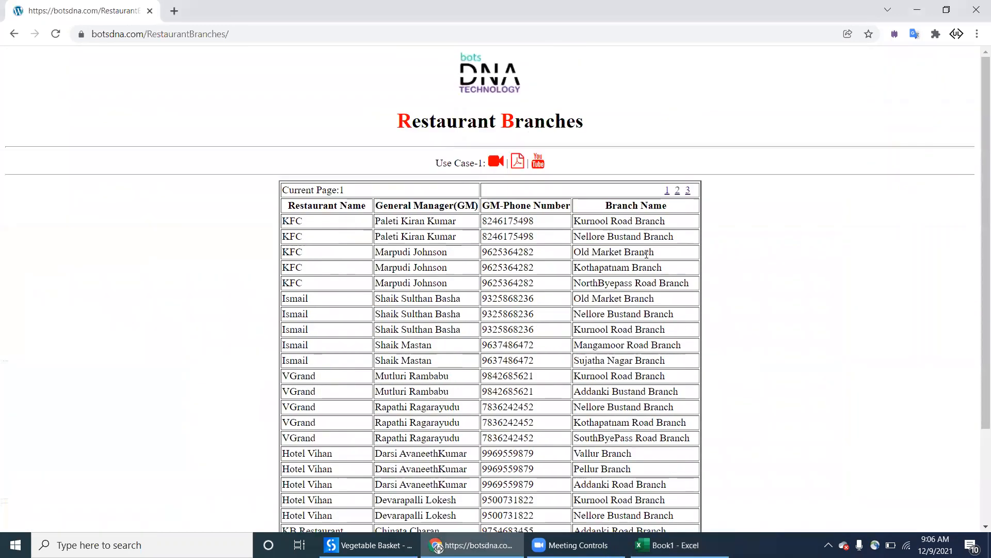
drag(293, 221, 608, 267)
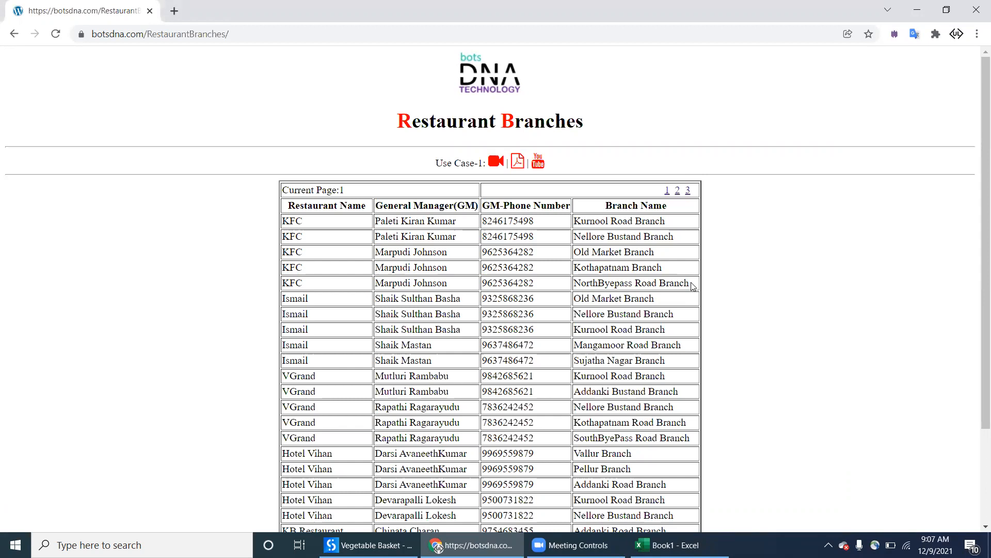
mouse_move(519, 162)
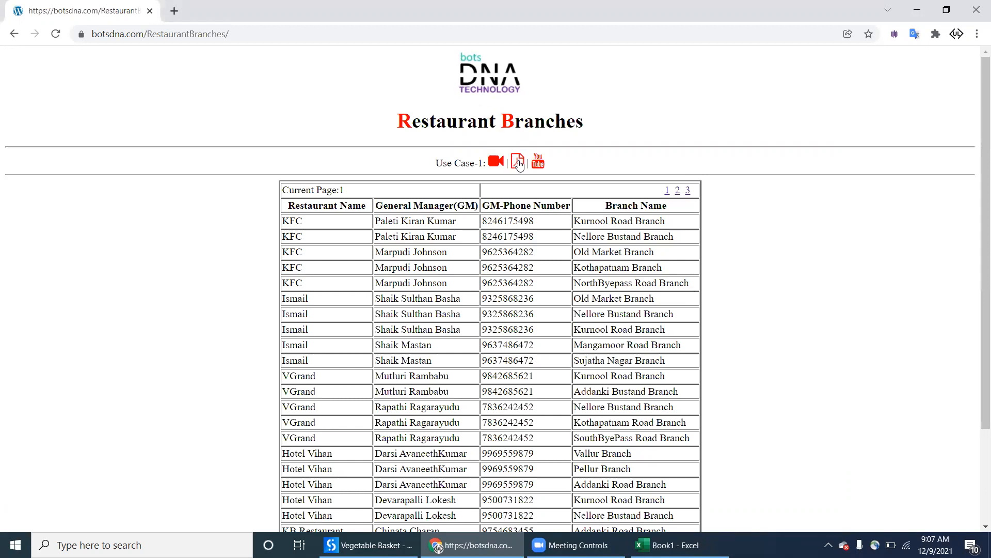
View OutputExcelSample.pdf down to the merged-branches Excel output, then return to the table tab.
click(517, 161)
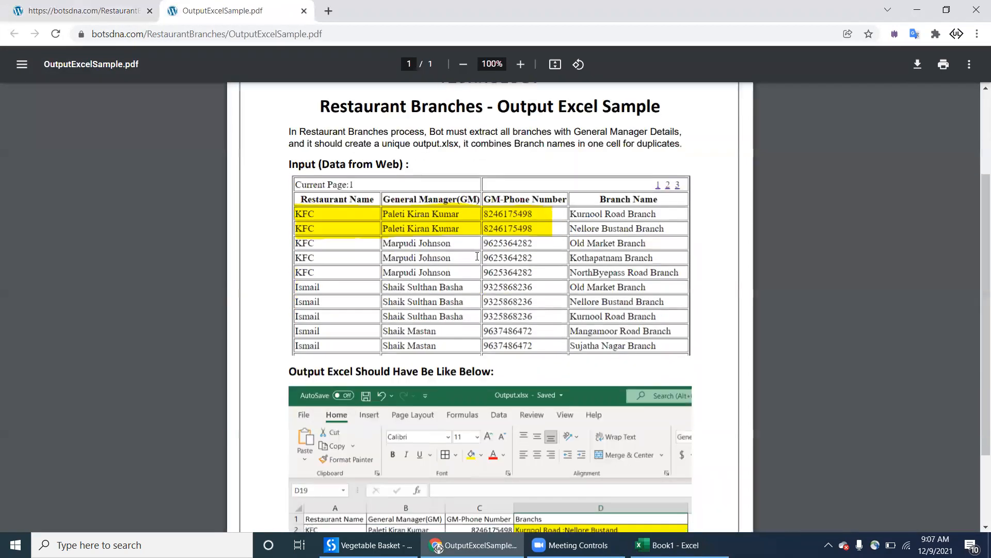
mouse_move(508, 223)
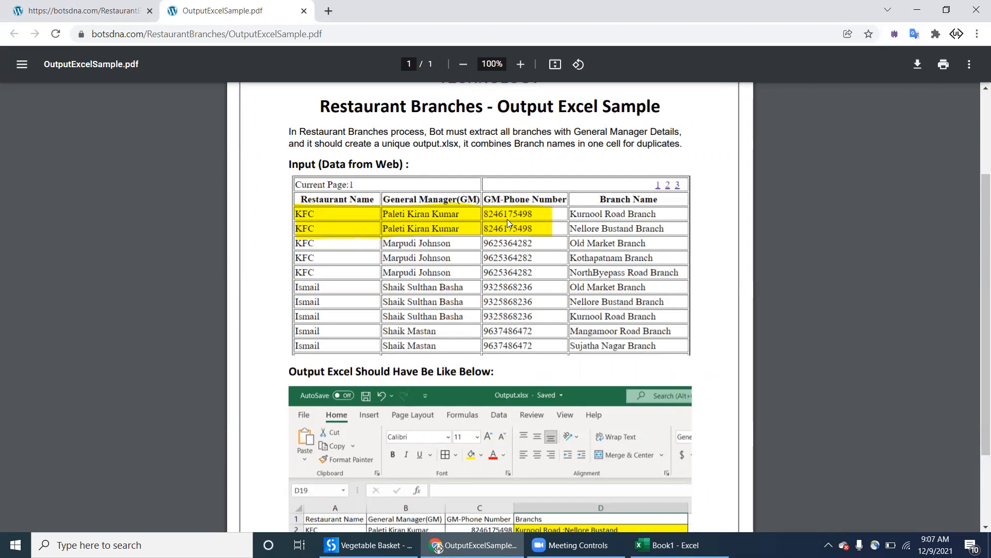
scroll(down, 3)
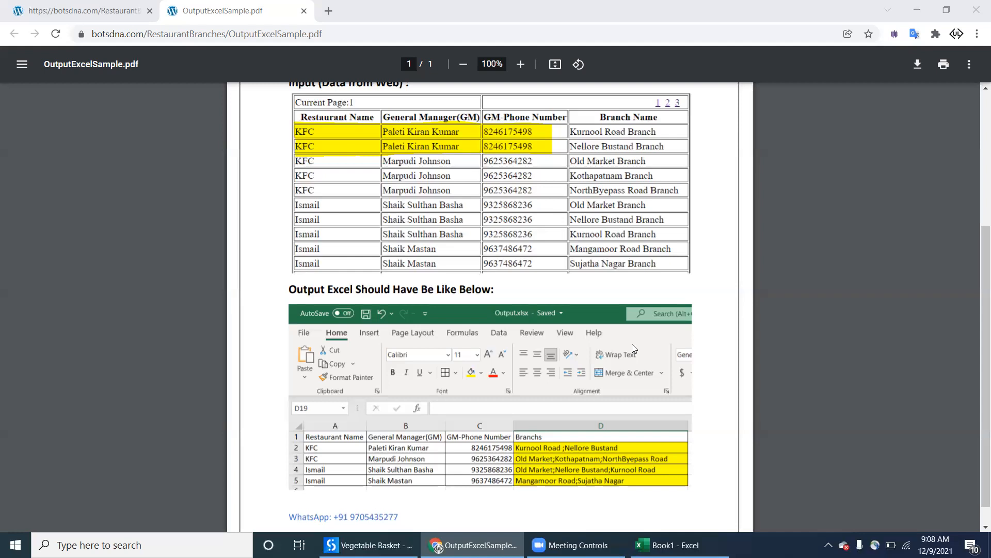
mouse_move(603, 421)
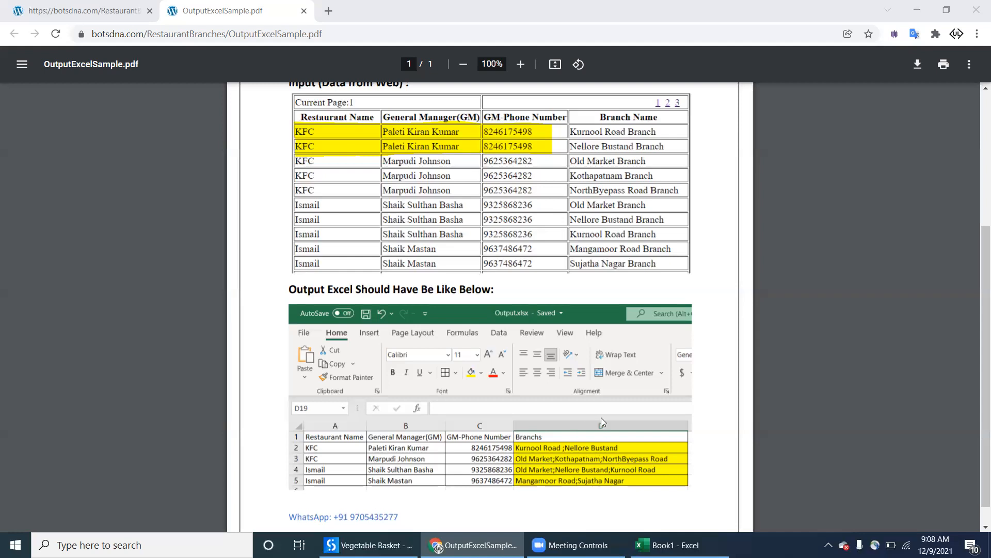
click(78, 11)
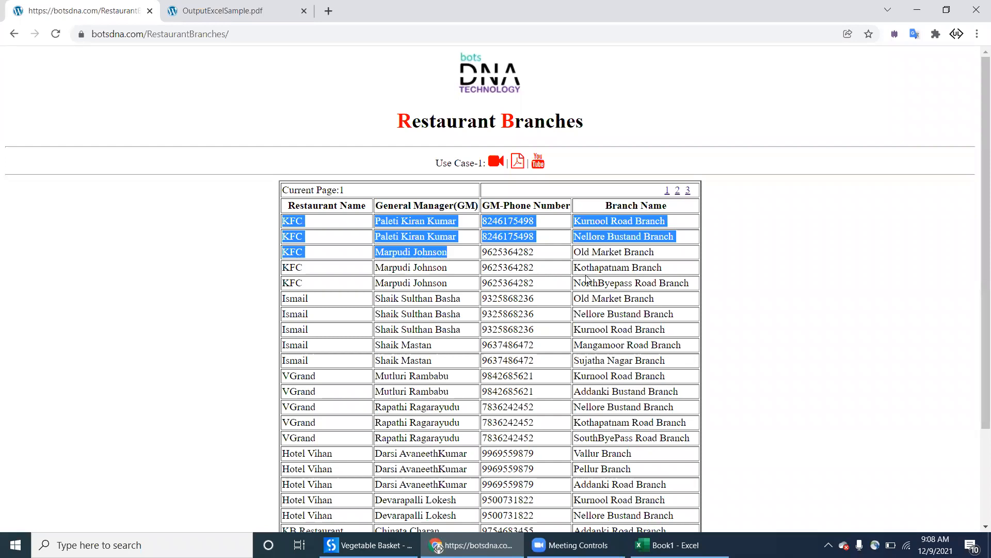
Browse pages 2 and 3 of the branch table, then return to page 1.
scroll(down, 3)
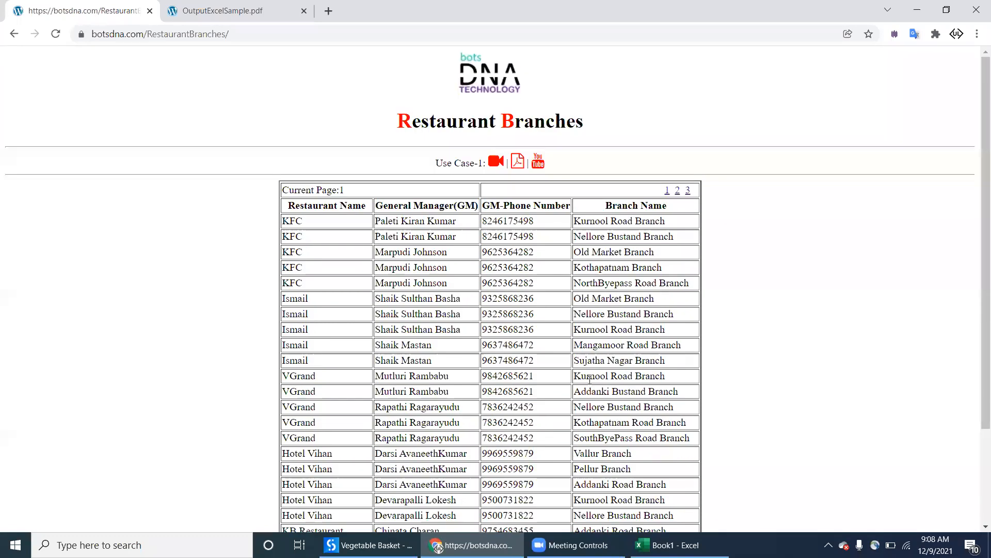
mouse_move(599, 246)
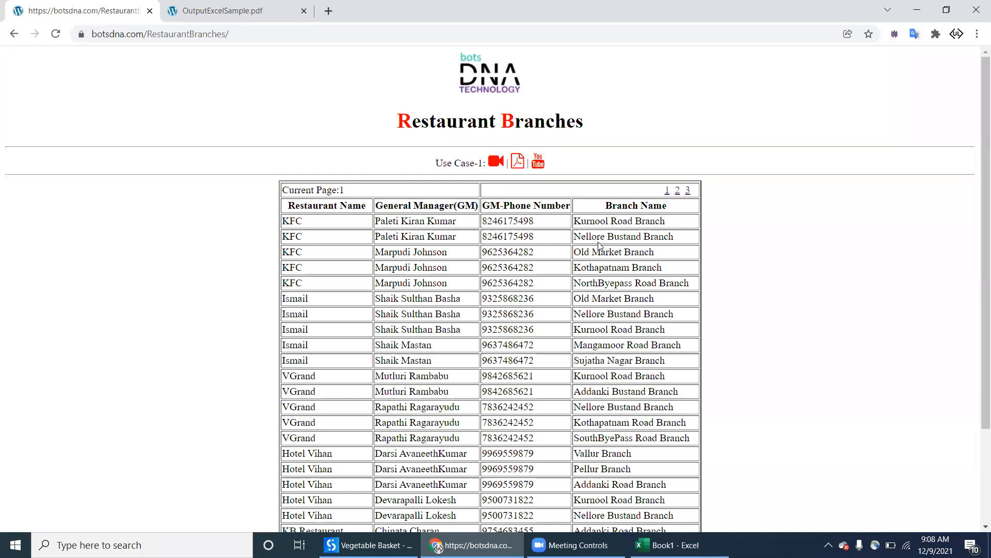
mouse_move(677, 192)
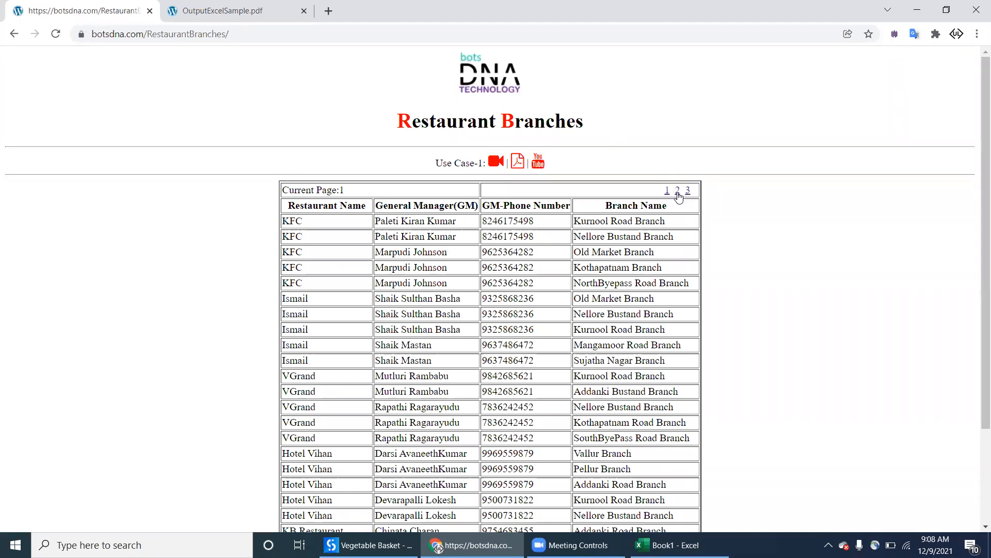
click(676, 190)
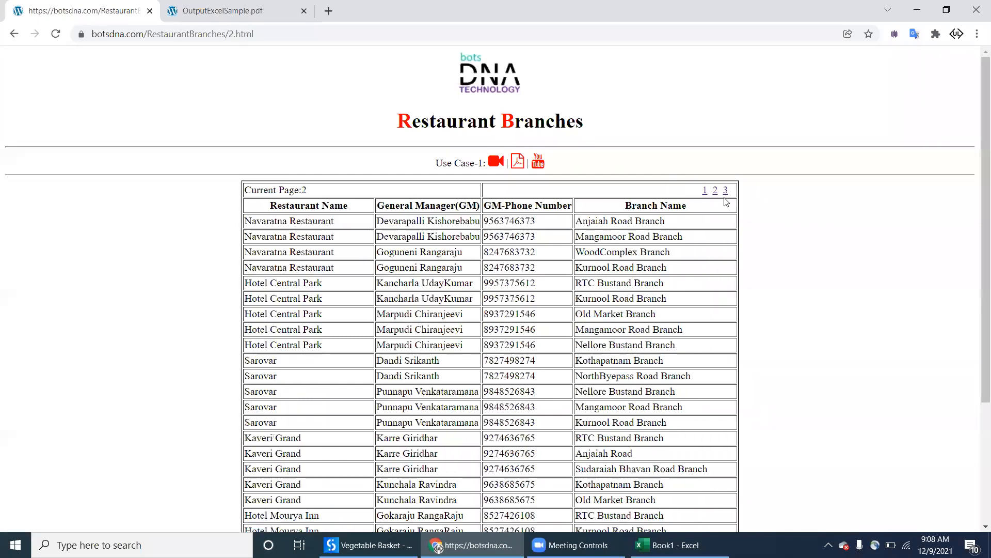
click(725, 190)
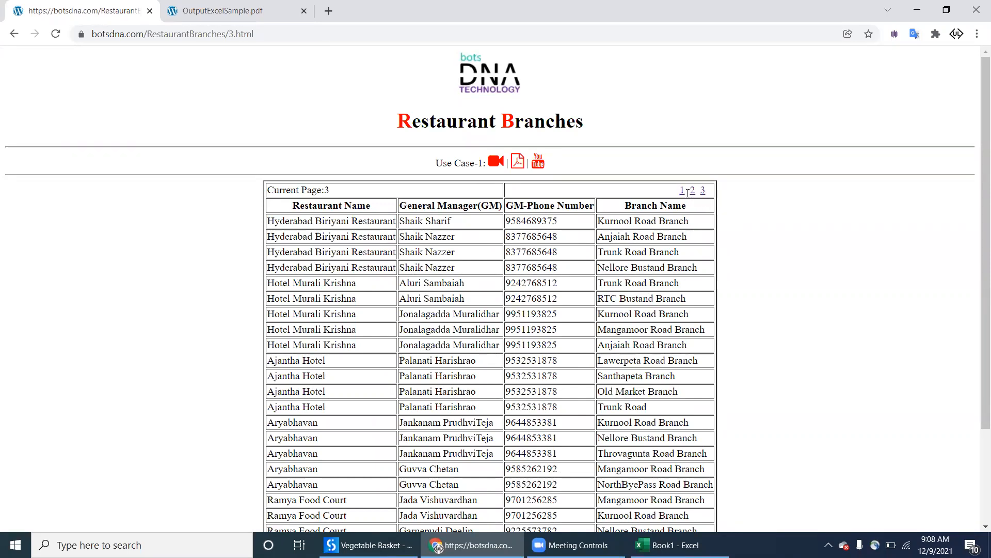
click(682, 190)
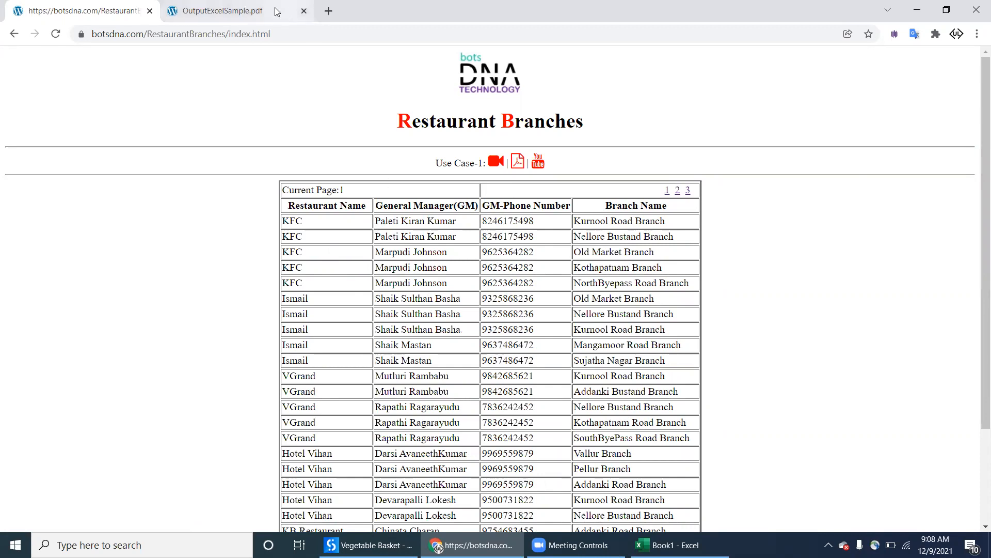
click(221, 10)
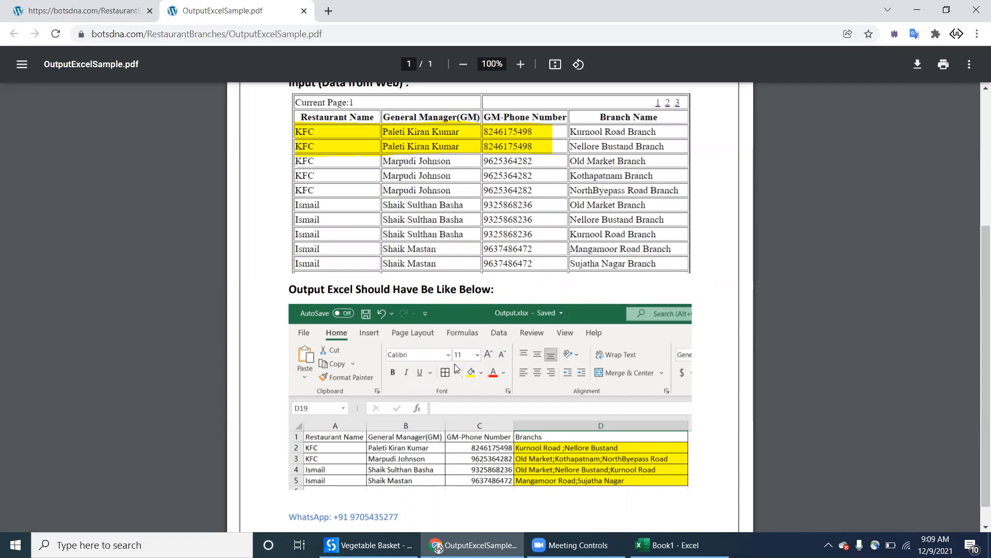
click(78, 11)
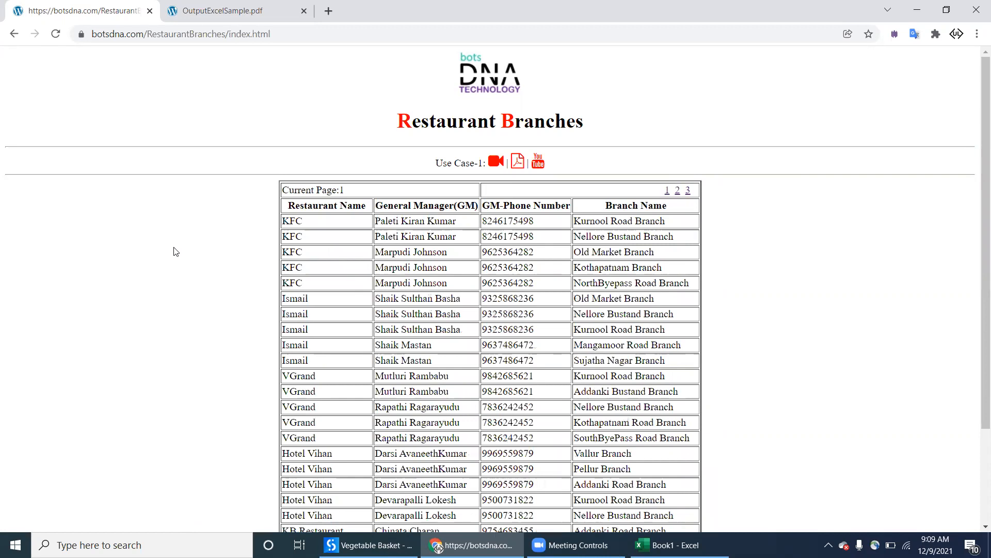
mouse_move(977, 10)
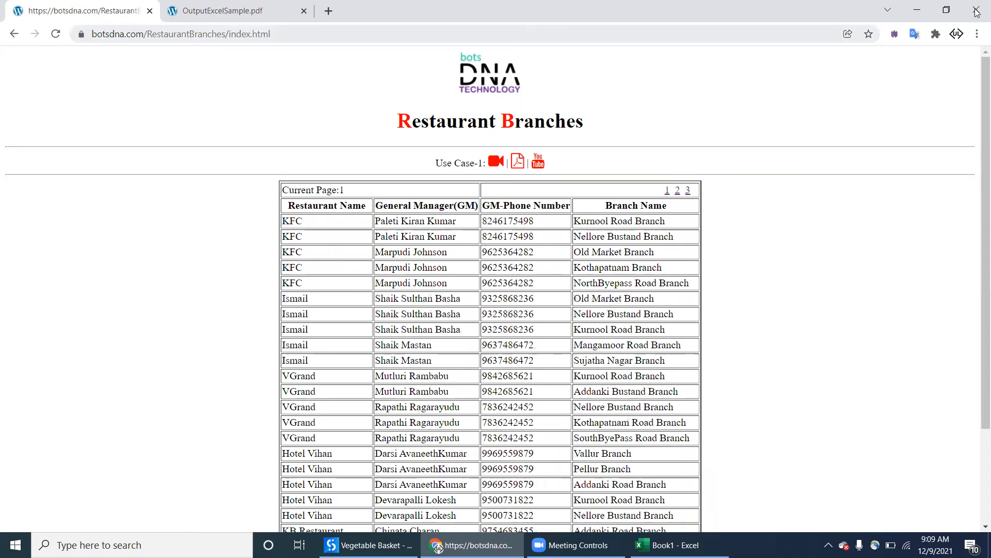